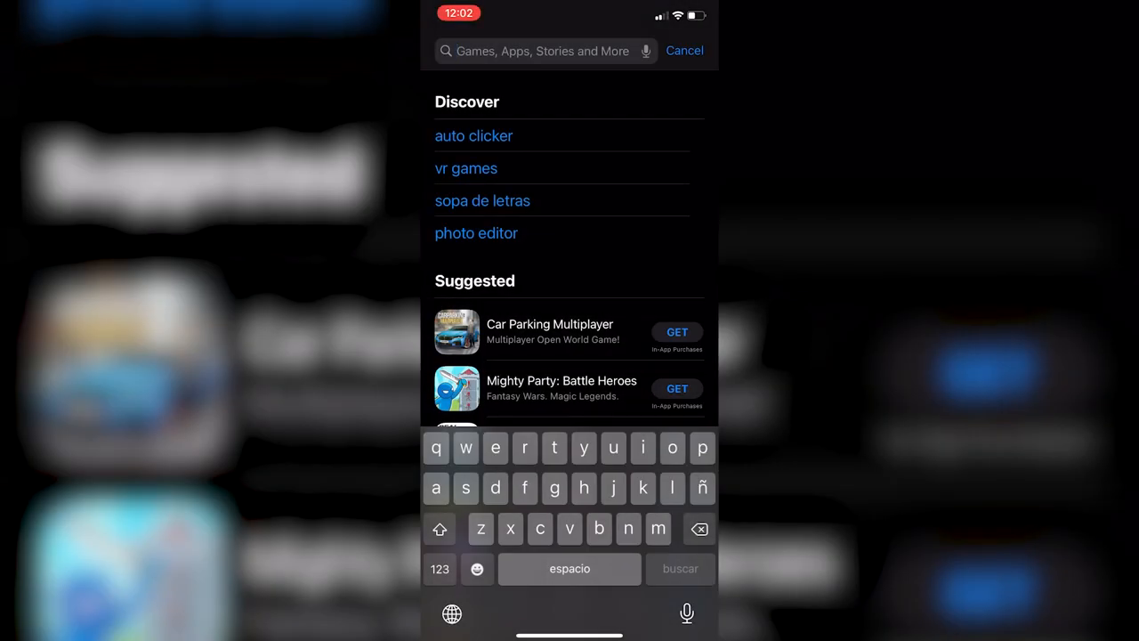
Step: Find 'background eraser' in the App Store, install Background Eraser and launch it
{"action": "type", "text": "bakcground eraser"}
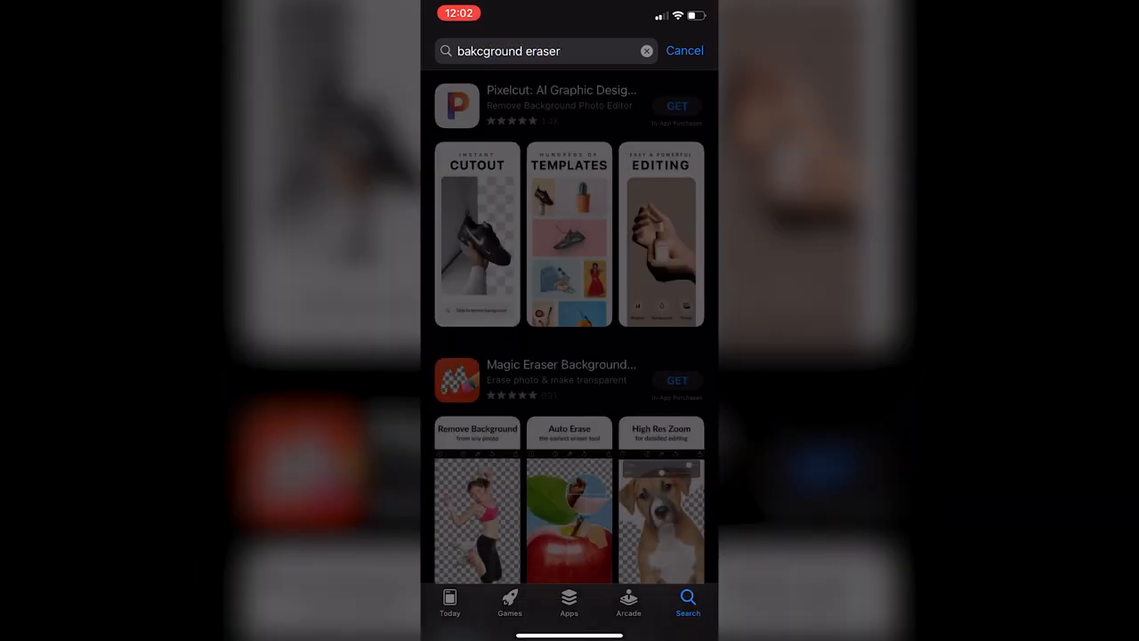
{"action": "scroll", "scroll_direction": "down", "scroll_amount": 3}
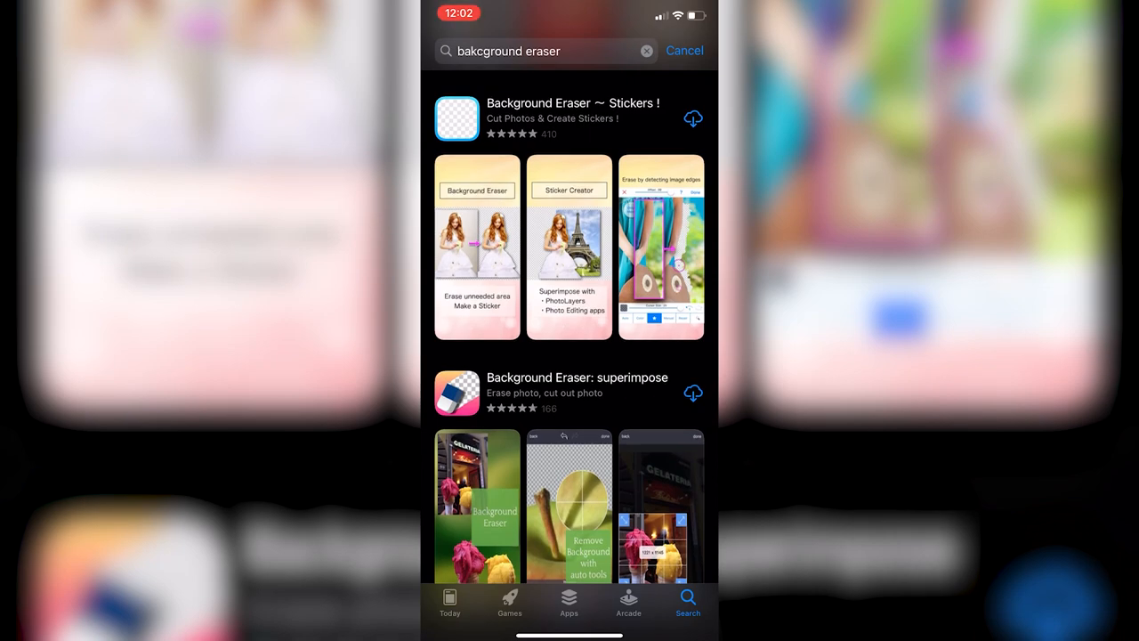
{"action": "left_click", "coordinate": [456, 117]}
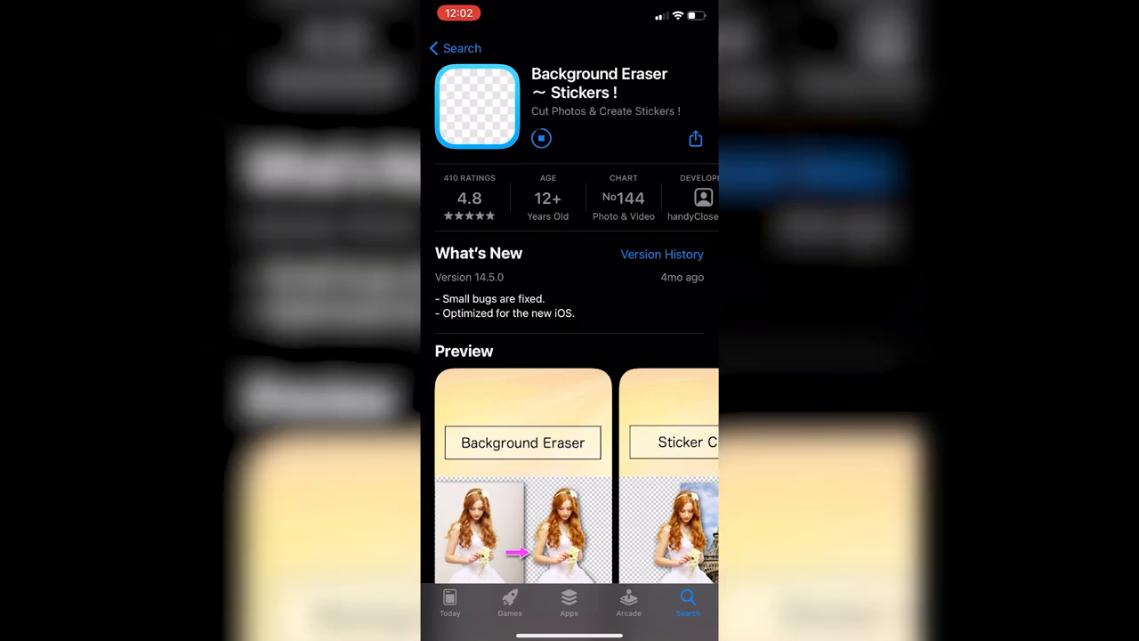
{"action": "left_click", "coordinate": [541, 139]}
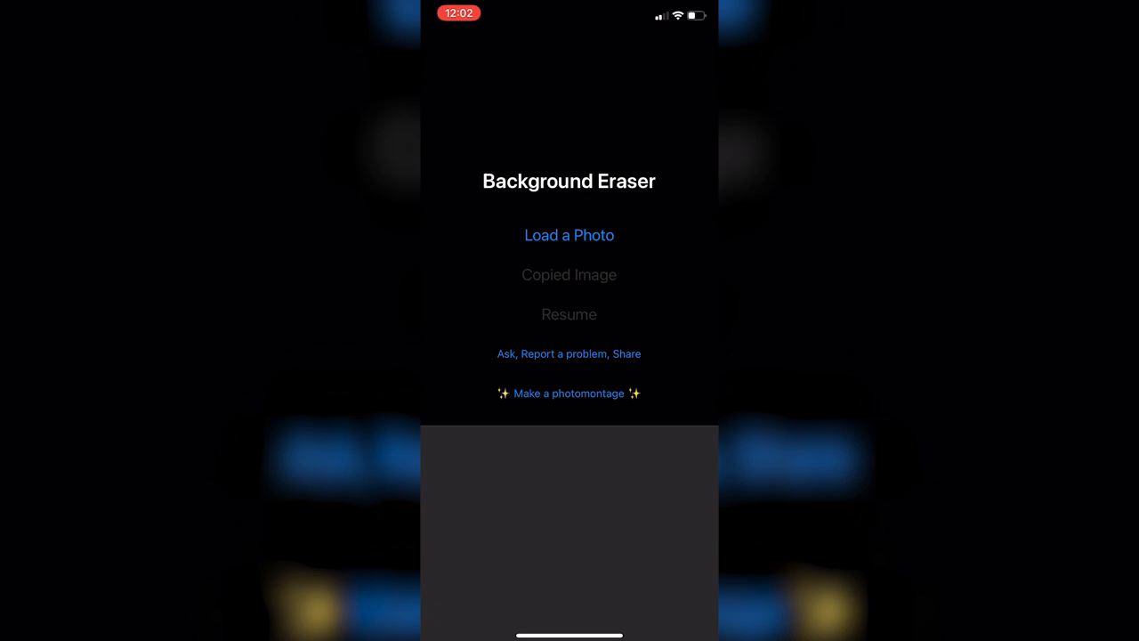
Step: Load a photo, granting access to all photos and dismissing the tracking notice, then pick the meme
{"action": "left_click", "coordinate": [570, 235]}
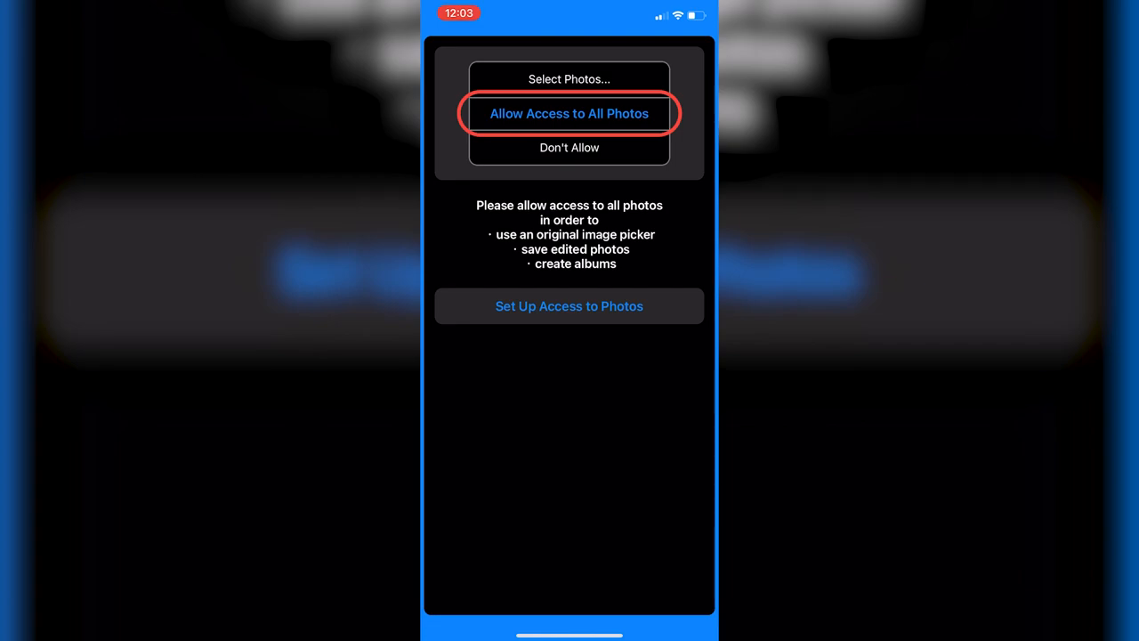
{"action": "left_click", "coordinate": [570, 307]}
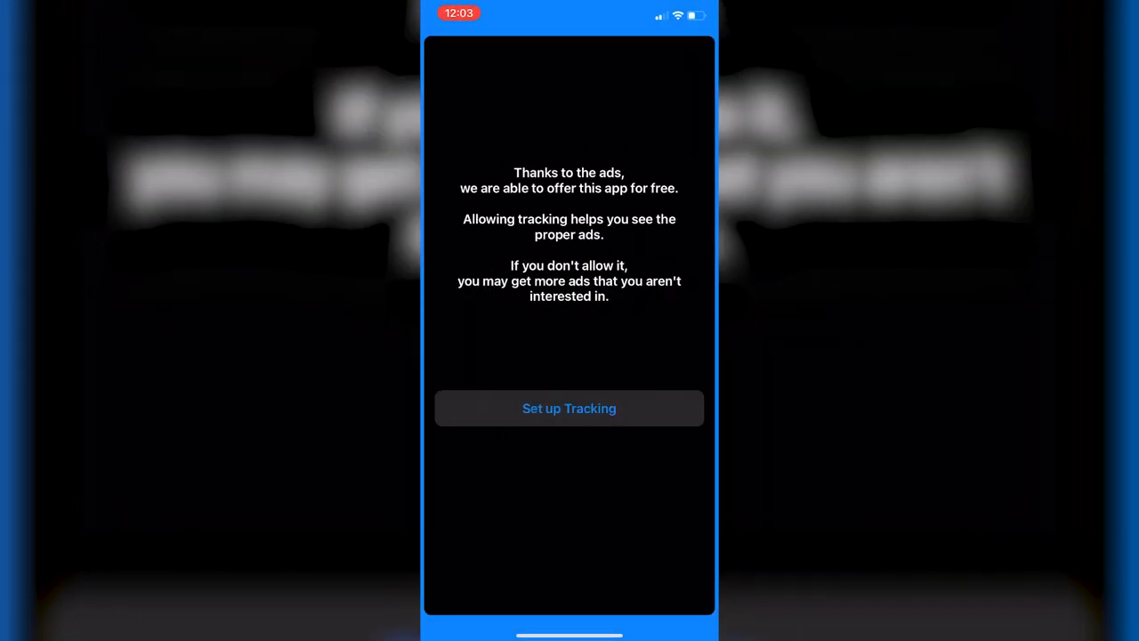
{"action": "left_click", "coordinate": [569, 408]}
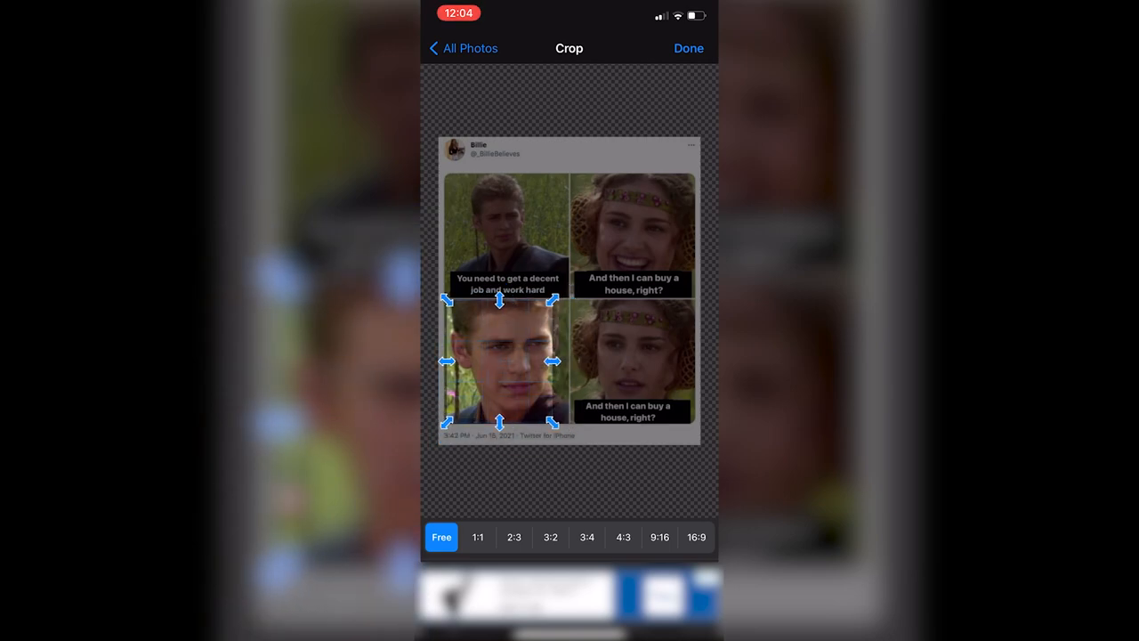
Step: Crop to the bottom-left face and repair the erased strip above the hair with a wider brush
{"action": "left_click_drag", "start_coordinate": [552, 360], "coordinate": [566, 360]}
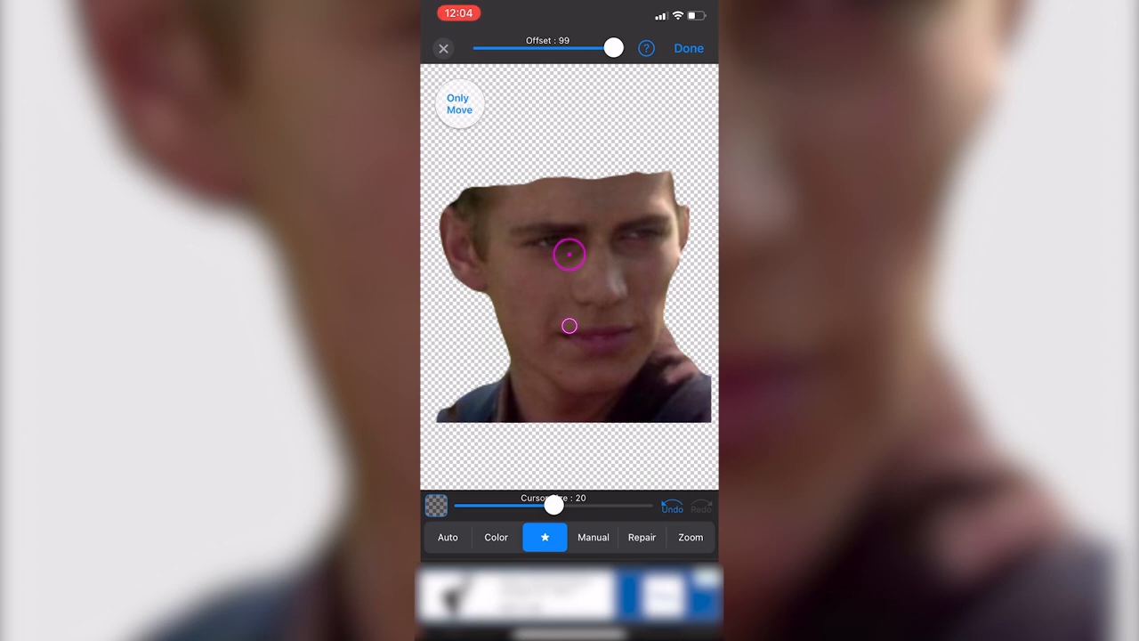
{"action": "left_click", "coordinate": [641, 538]}
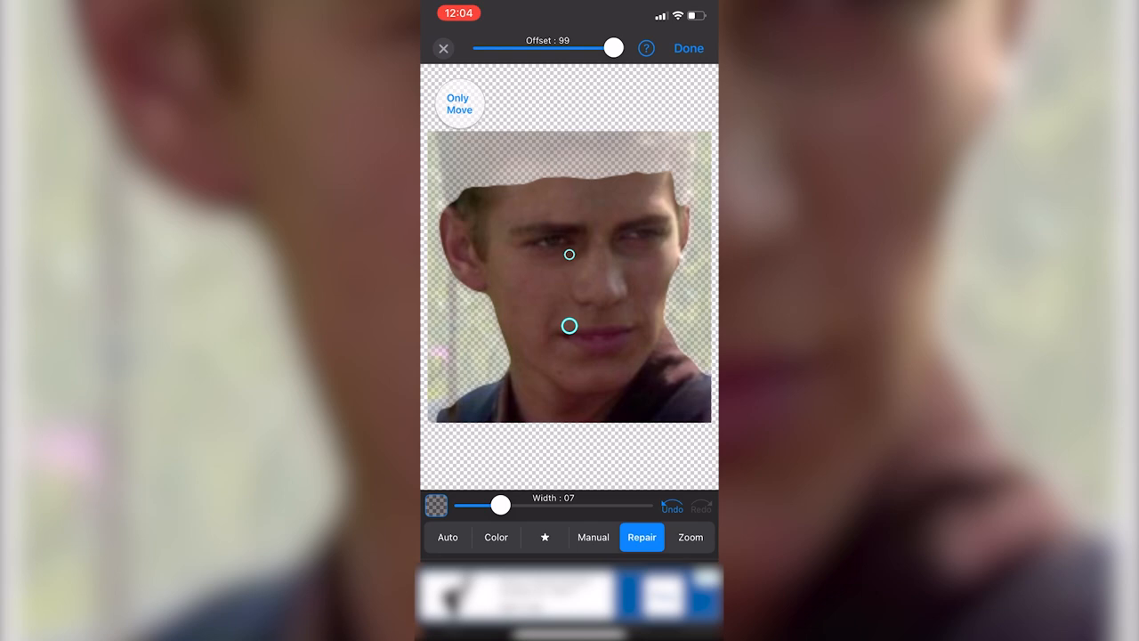
{"action": "left_click_drag", "start_coordinate": [498, 506], "coordinate": [531, 505]}
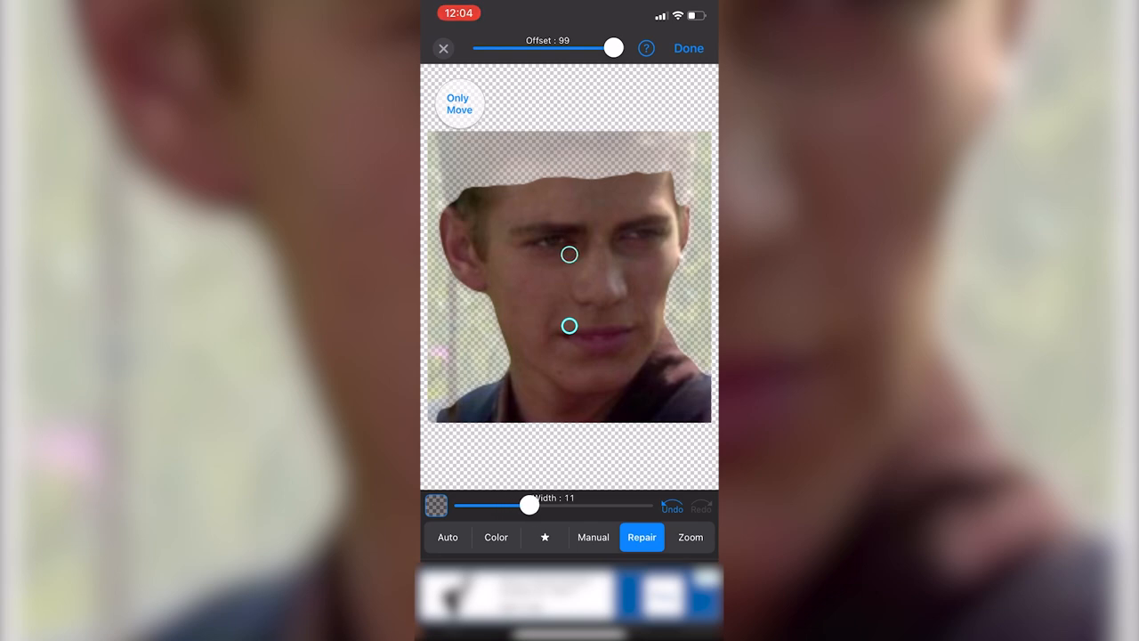
{"action": "left_click_drag", "start_coordinate": [530, 506], "coordinate": [559, 505]}
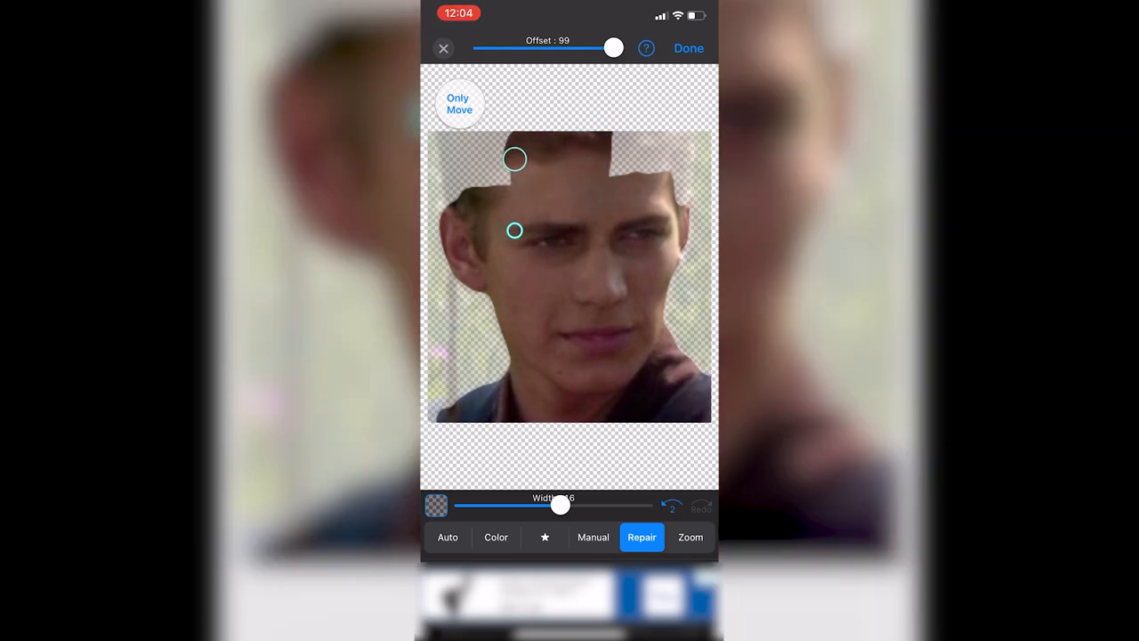
{"action": "left_click_drag", "start_coordinate": [514, 159], "coordinate": [473, 206]}
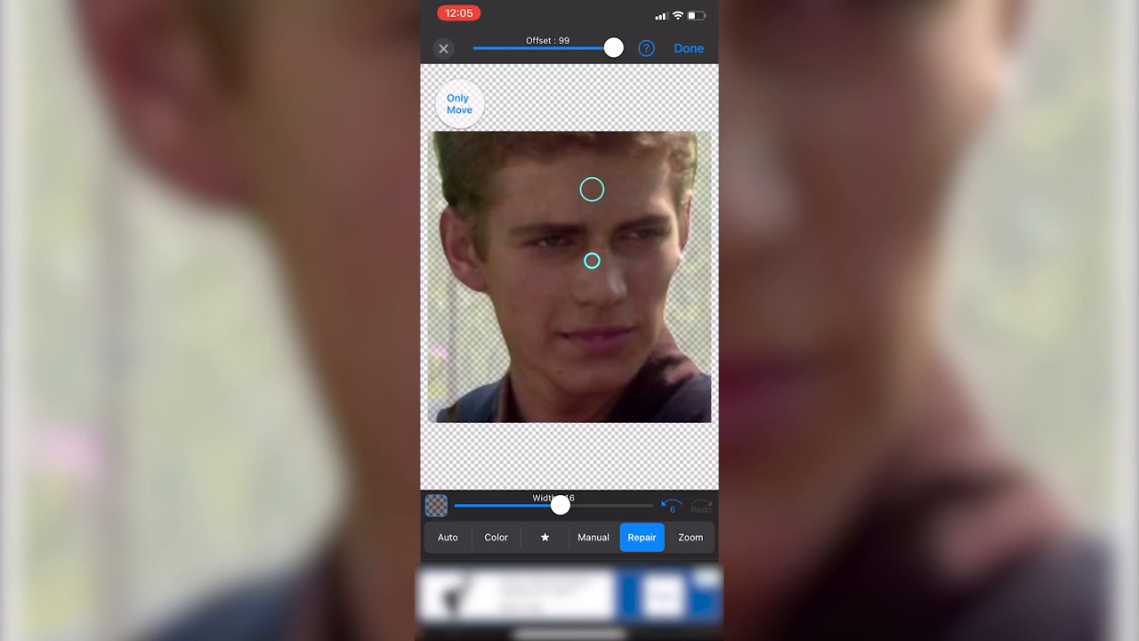
{"action": "left_click", "coordinate": [689, 48]}
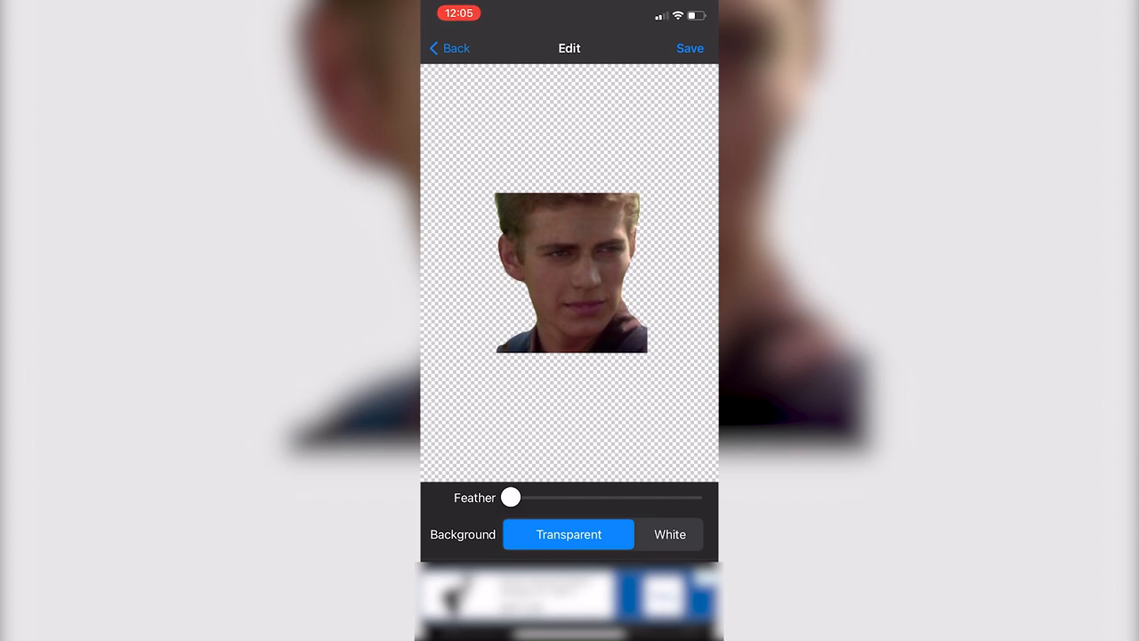
Step: Keep the background transparent, leave feathering near zero and save the cut-out to photos
{"action": "left_click", "coordinate": [670, 534]}
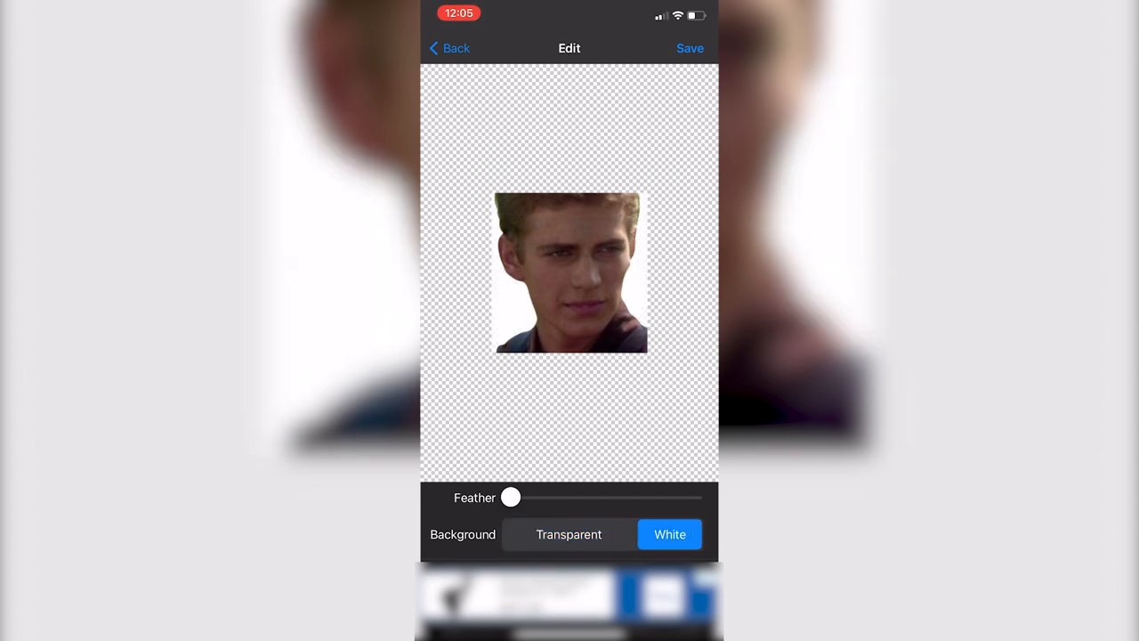
{"action": "left_click", "coordinate": [569, 534]}
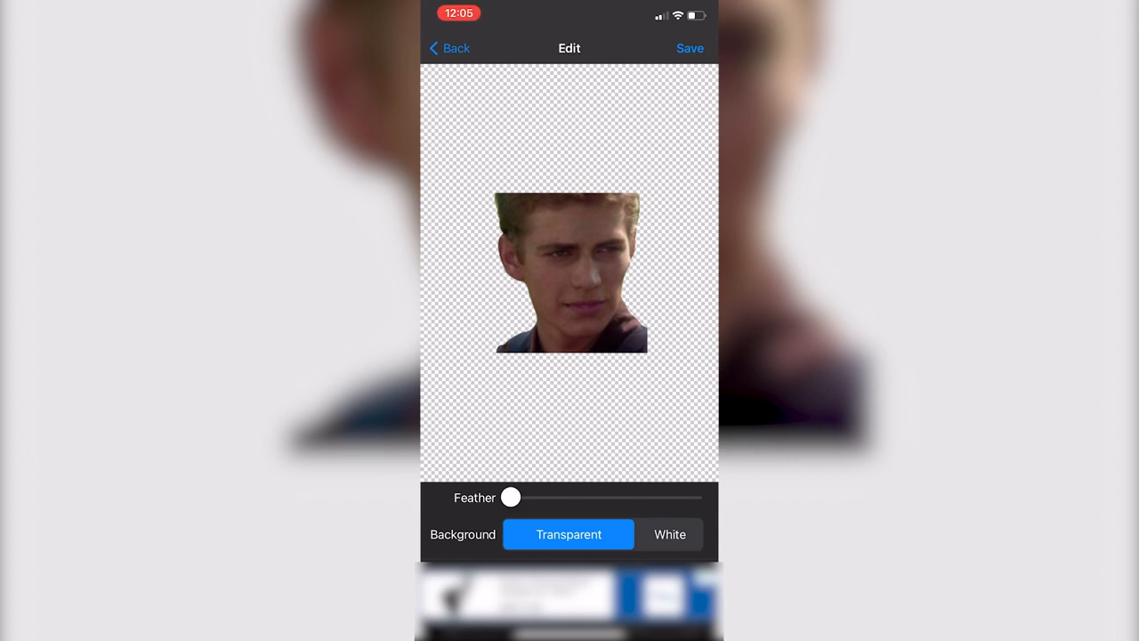
{"action": "left_click_drag", "start_coordinate": [509, 499], "coordinate": [523, 499]}
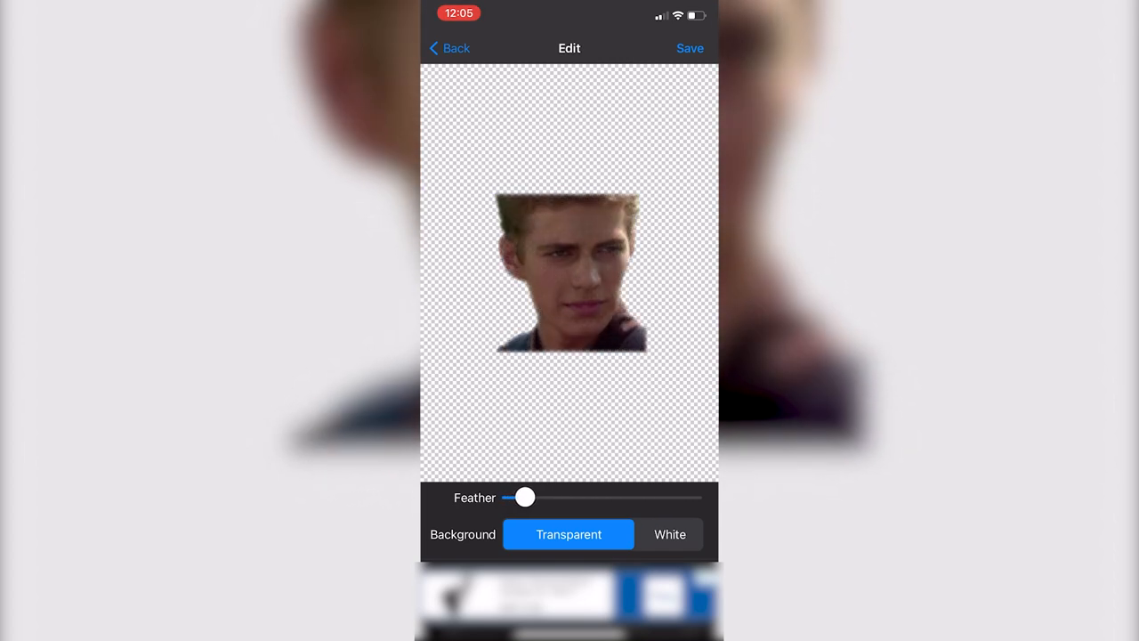
{"action": "left_click_drag", "start_coordinate": [523, 498], "coordinate": [520, 499]}
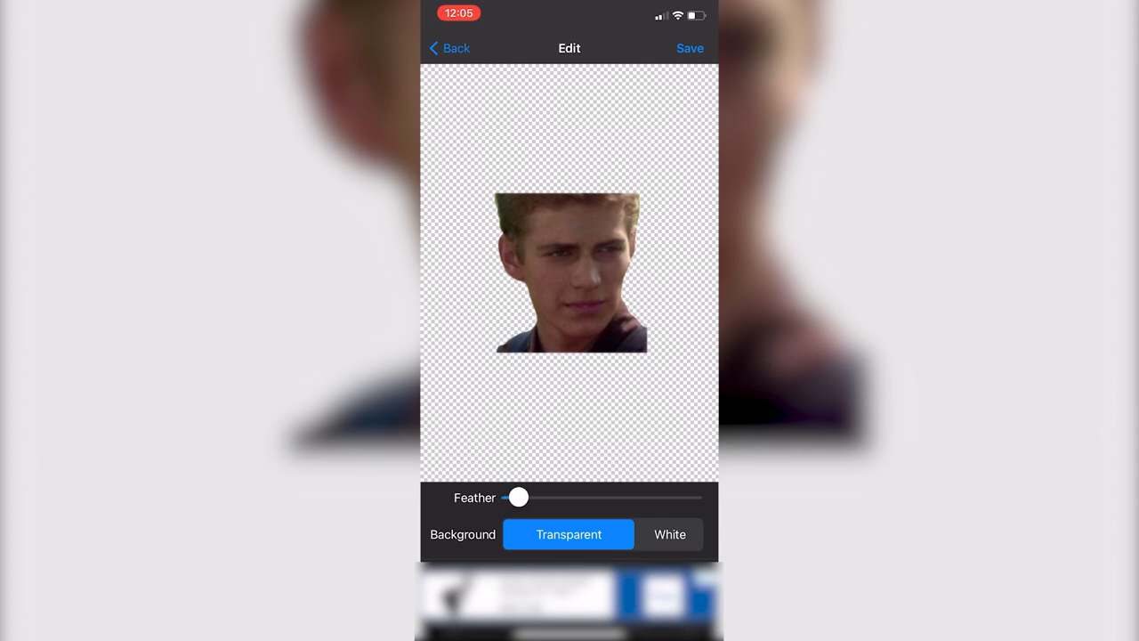
{"action": "left_click_drag", "start_coordinate": [518, 498], "coordinate": [524, 499]}
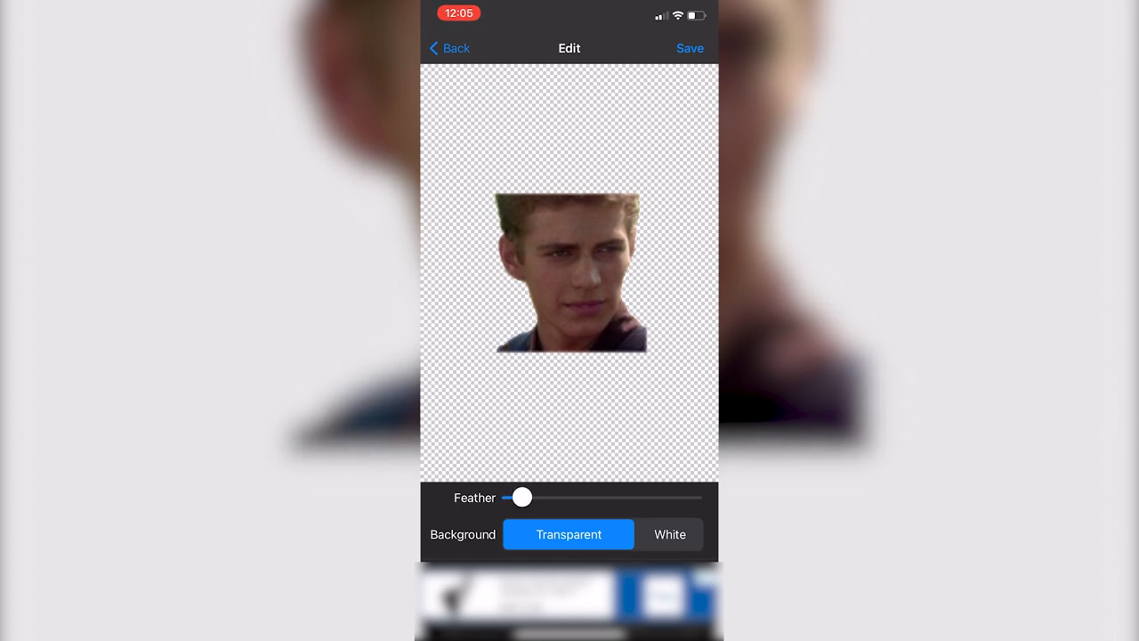
{"action": "left_click", "coordinate": [691, 48]}
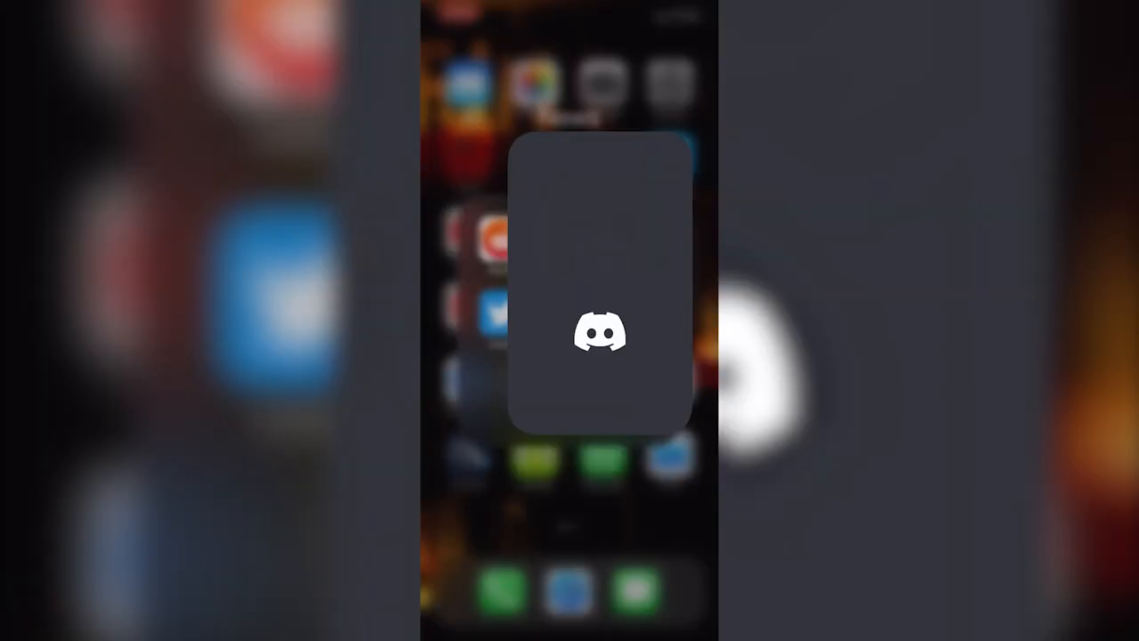
Step: Launch Discord from the home screen
{"action": "left_click", "coordinate": [598, 332]}
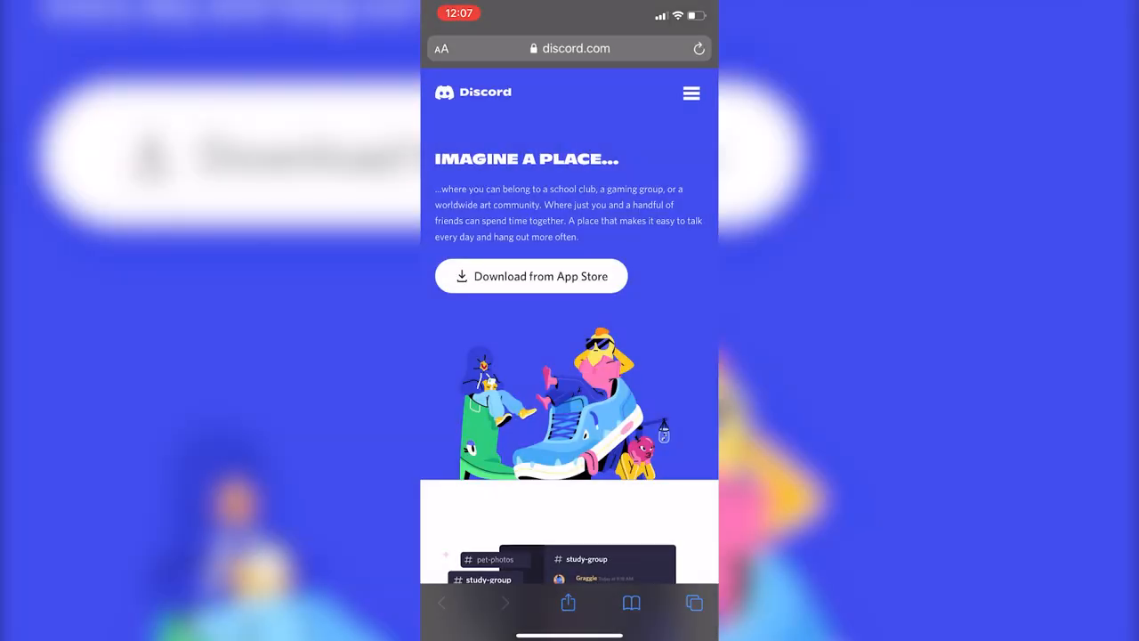
Step: Reach the web version of Discord on discord.com with the server's channels showing
{"action": "left_click", "coordinate": [691, 93]}
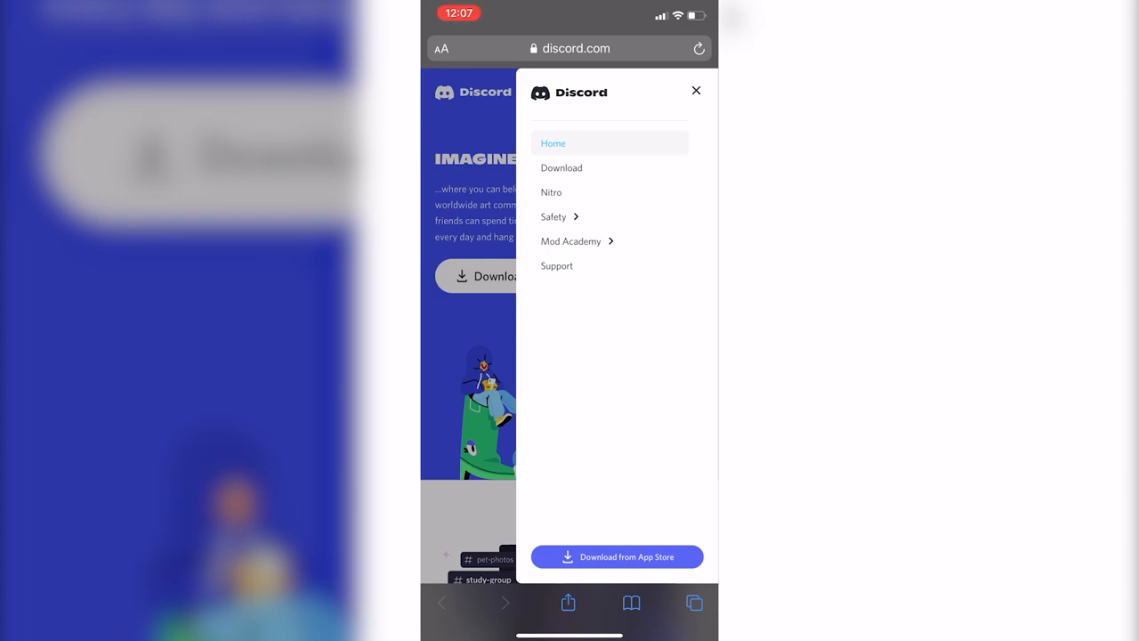
{"action": "left_click", "coordinate": [696, 91]}
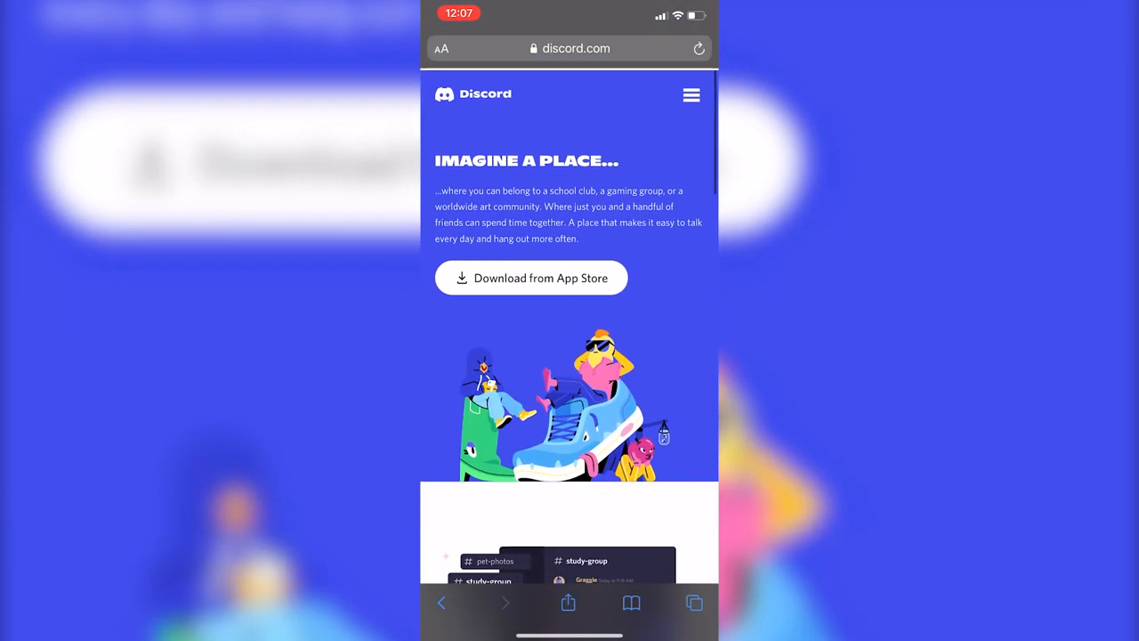
{"action": "left_click", "coordinate": [569, 48]}
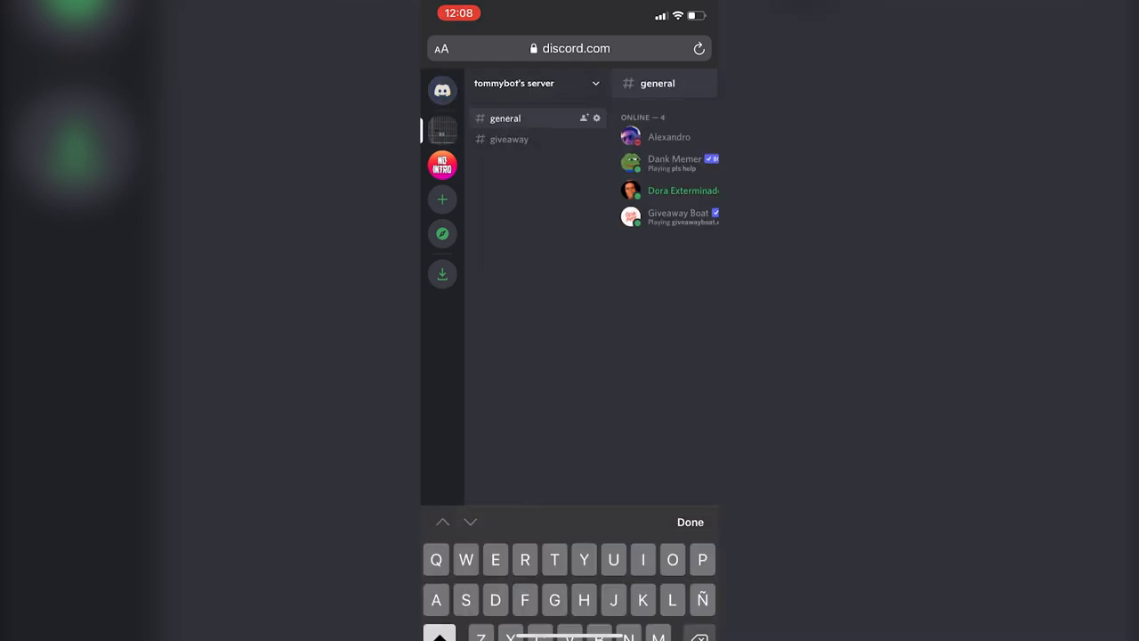
Step: Go to the server's emoji settings and start a new emoji upload showing the photo source choices
{"action": "left_click", "coordinate": [536, 83]}
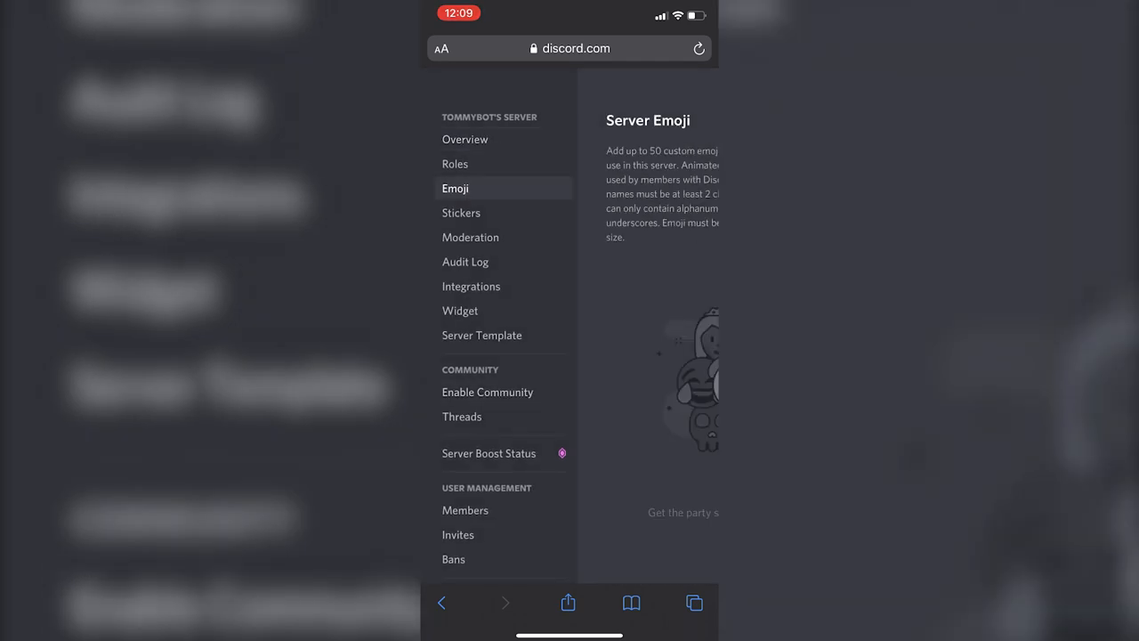
{"action": "mouse_move", "coordinate": [463, 417]}
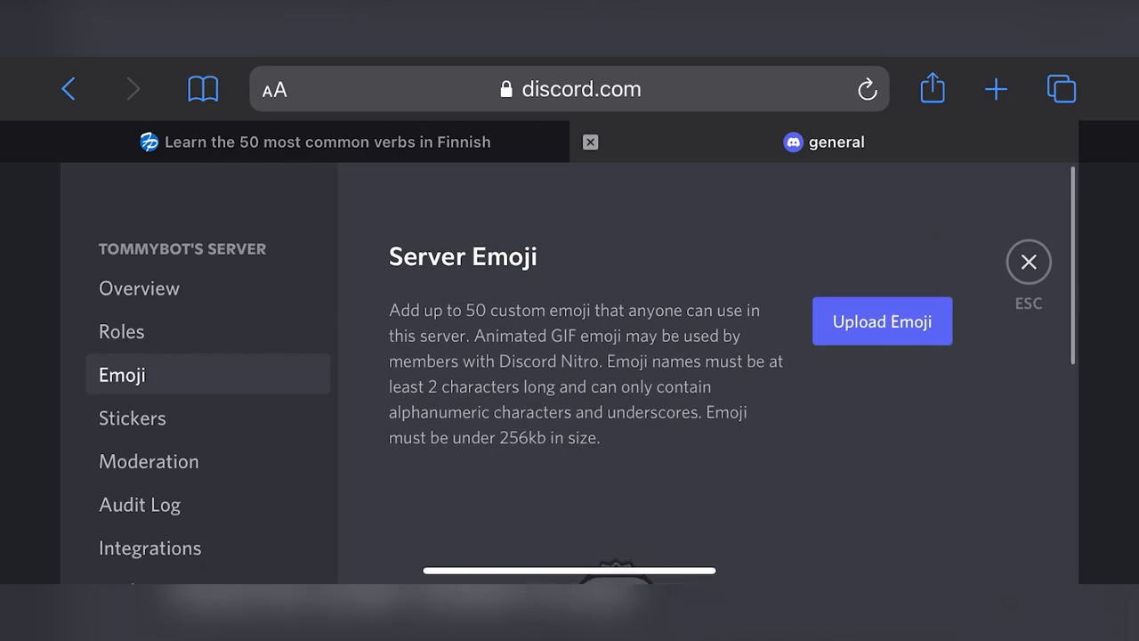
{"action": "left_click", "coordinate": [881, 320]}
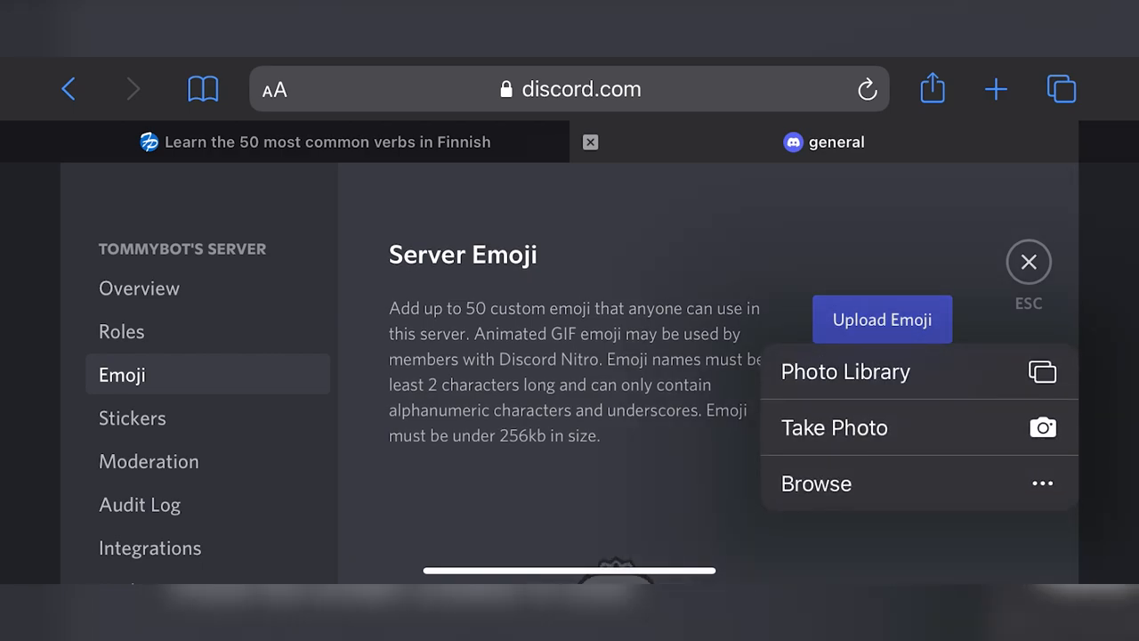